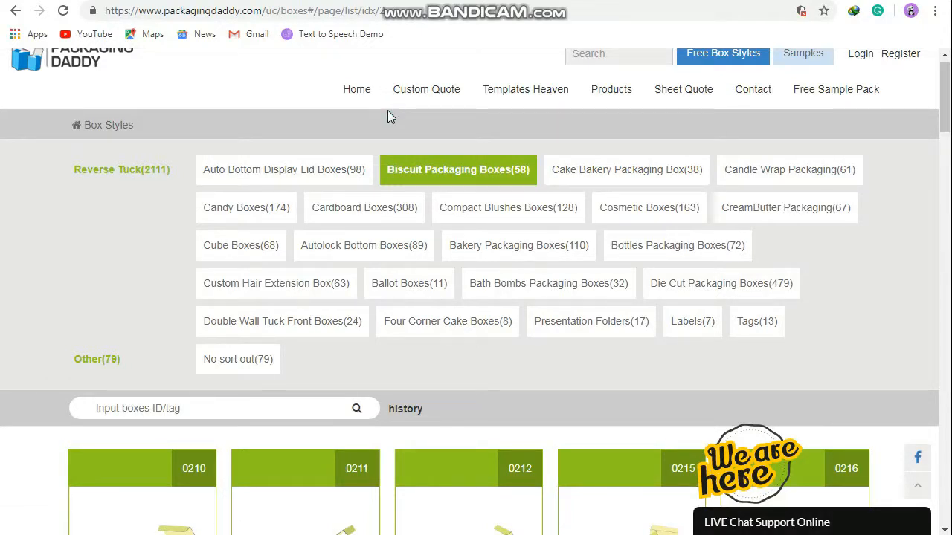
{"action": "mouse_move", "coordinate": [595, 192]}
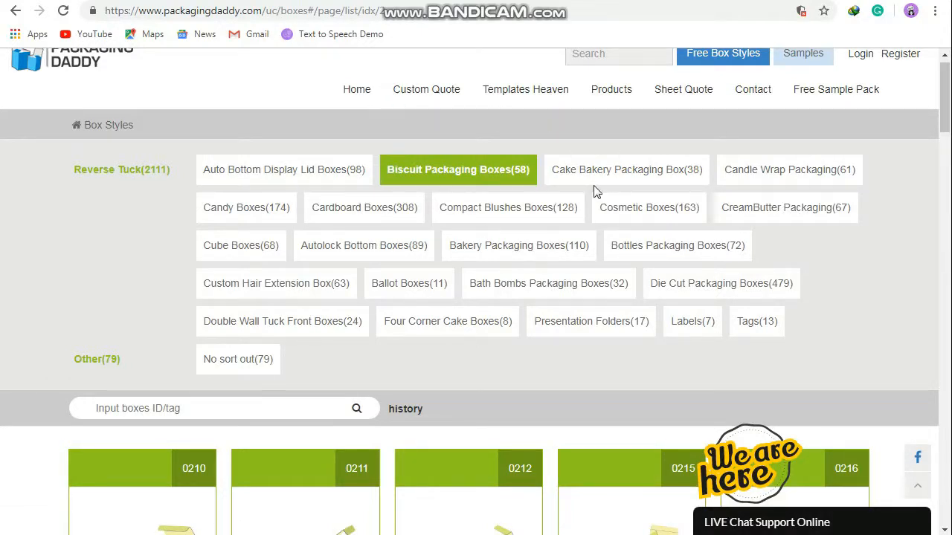
Scroll the Box Styles page down to the reverse tuck thumbnails (0210, 0211, 0212).
{"action": "scroll", "scroll_direction": "down", "scroll_amount": 3}
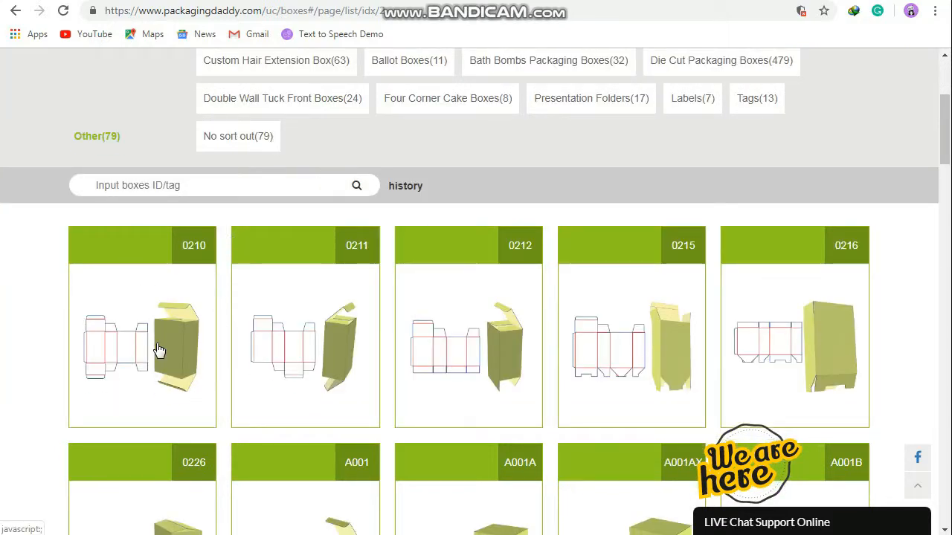
Open style 0210 in the designer (120×80×200 mm) and rotate its 3D model to view other sides.
{"action": "left_click", "coordinate": [142, 342]}
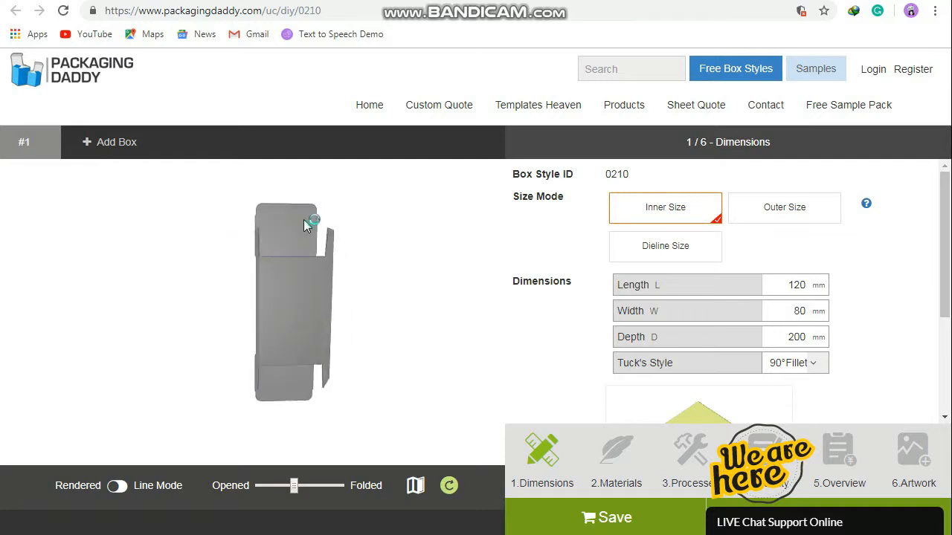
{"action": "left_click_drag", "start_coordinate": [305, 223], "coordinate": [297, 405]}
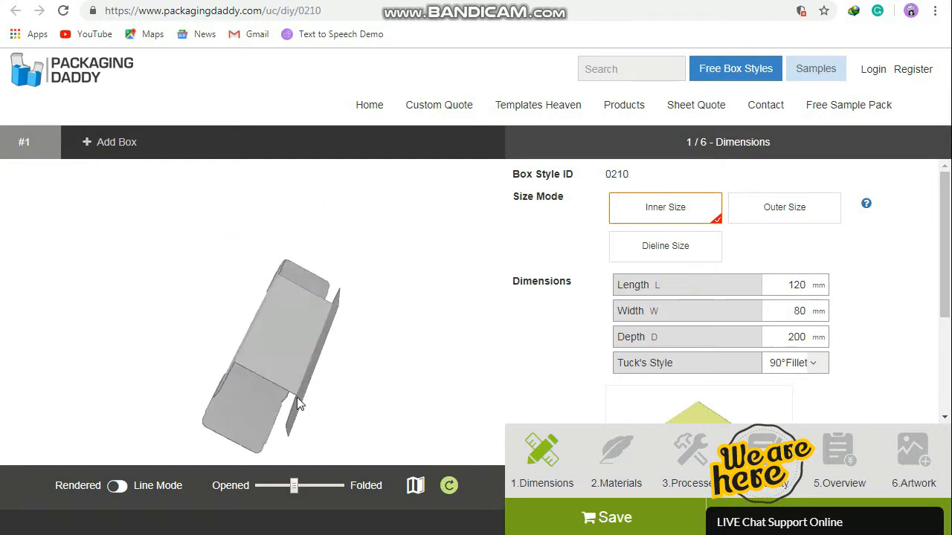
{"action": "left_click_drag", "start_coordinate": [298, 405], "coordinate": [261, 410]}
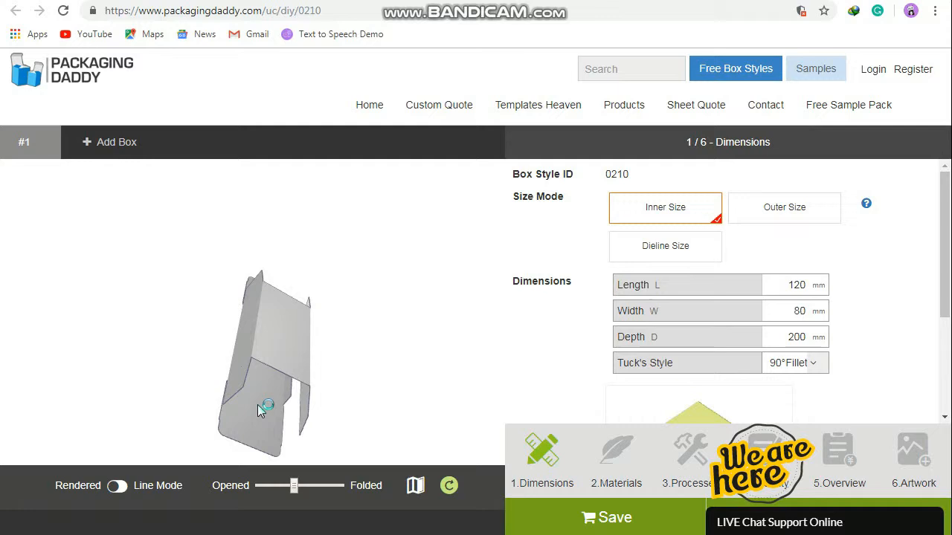